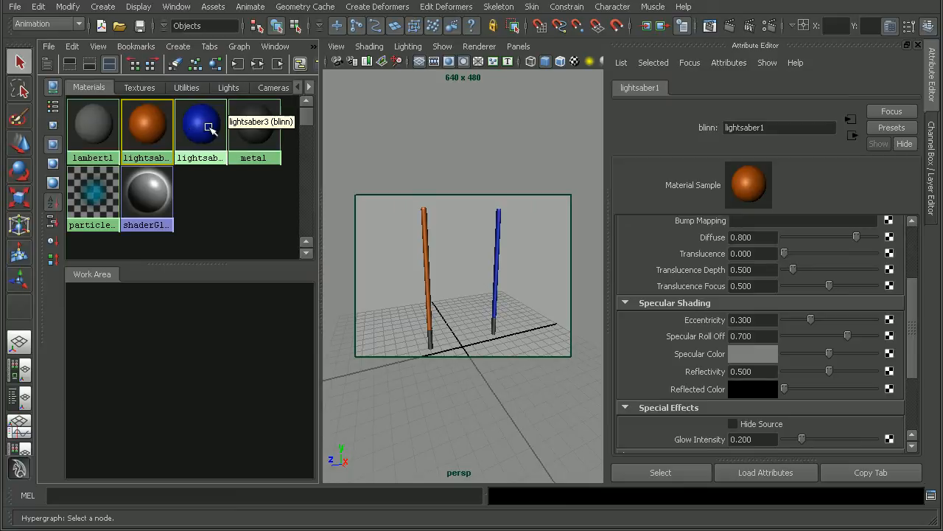
Step: Render the orange and blue lightsabers, keep the image, and close Render View
left_click(201, 124)
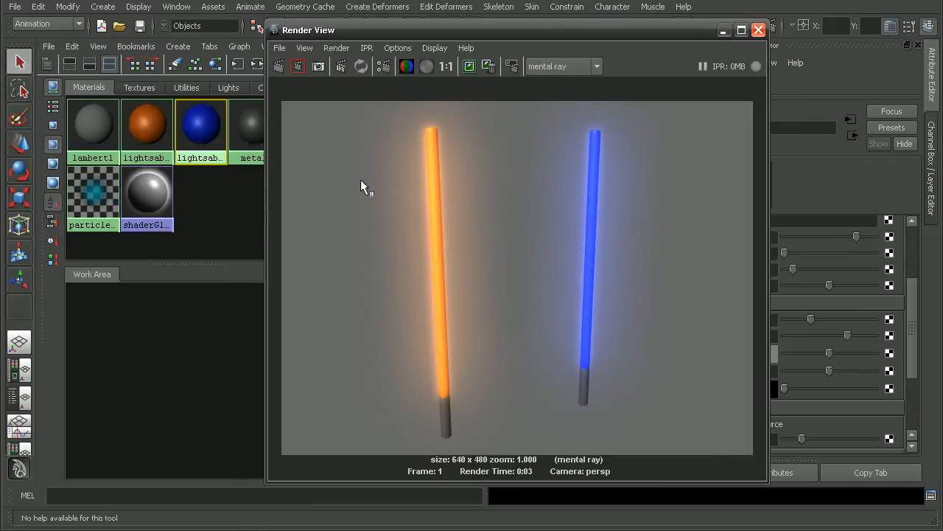
left_click(469, 67)
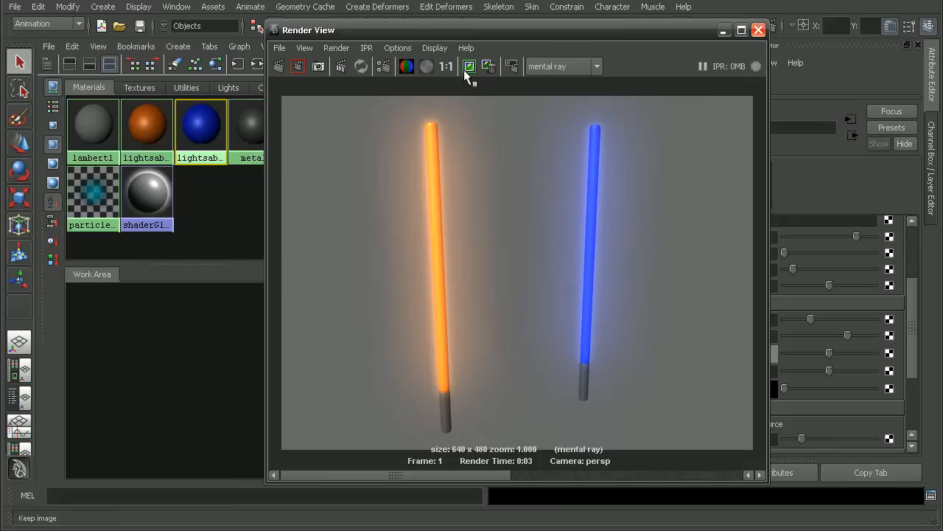
mouse_move(394, 343)
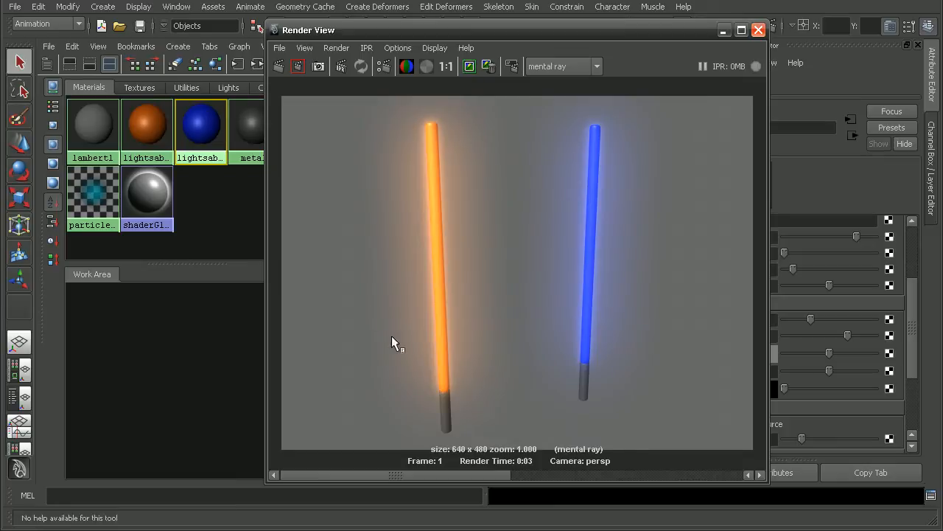
left_click(758, 29)
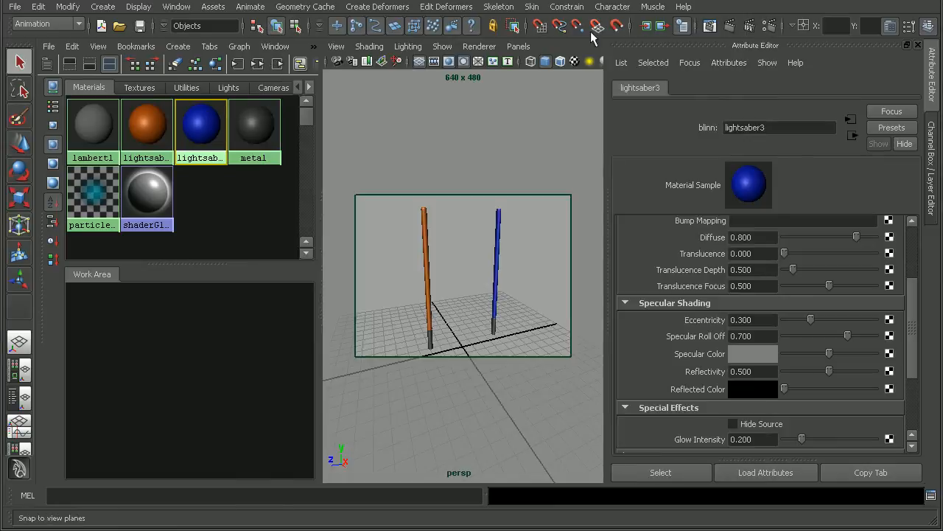
left_click(178, 46)
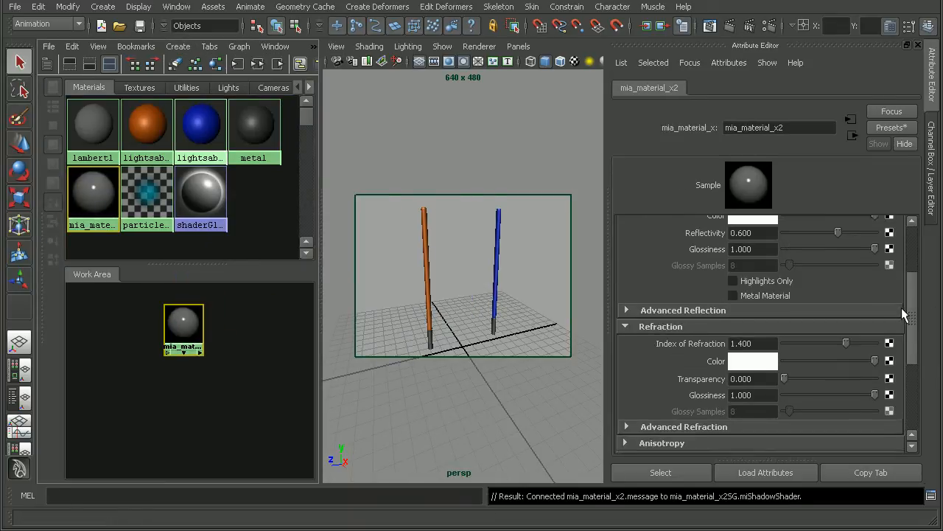
scroll("up", 3)
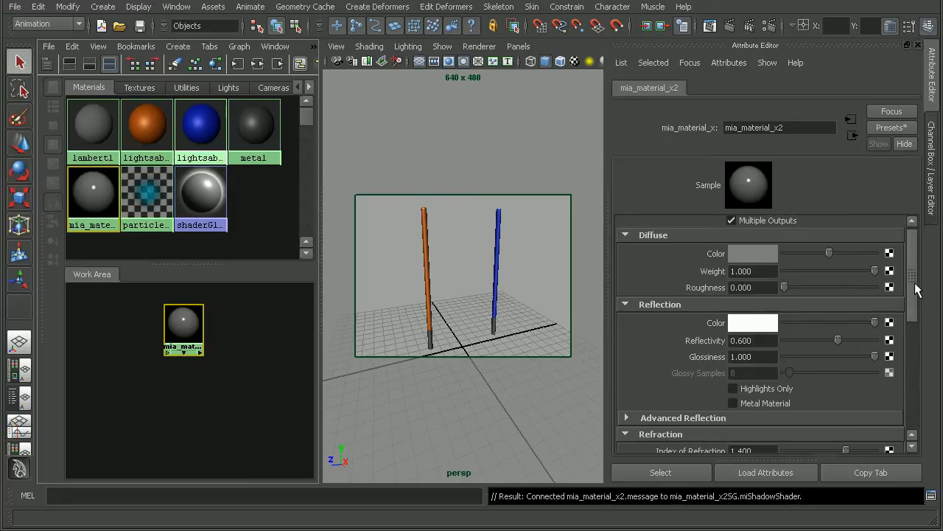
scroll("down", 3)
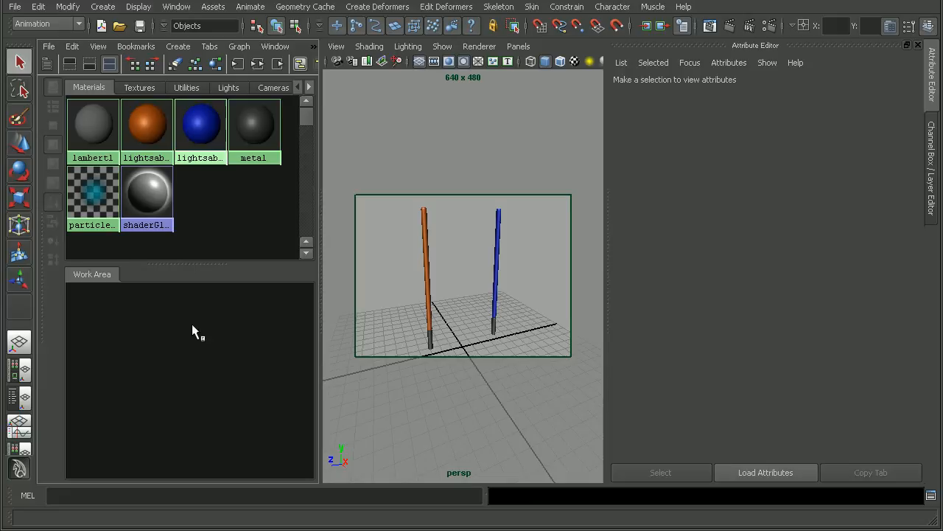
mouse_move(223, 309)
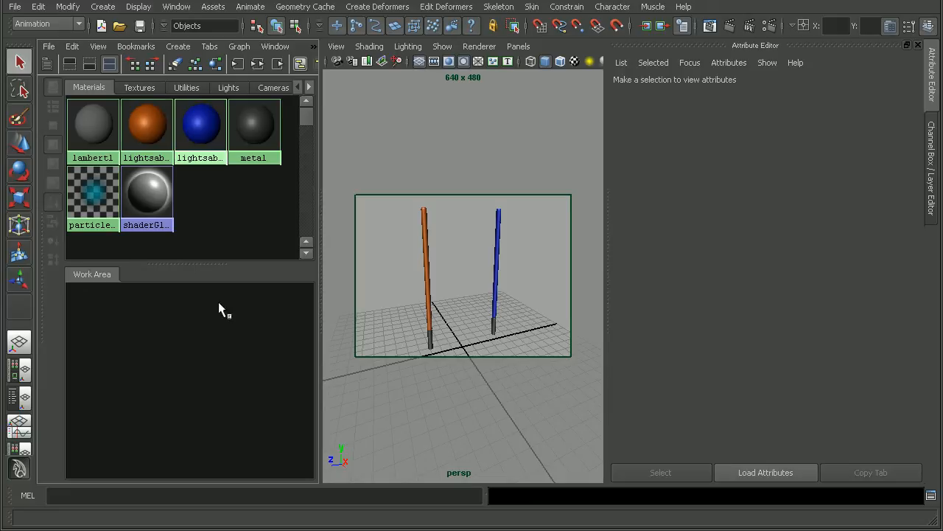
Step: Select the lightsaber1 Blinn and scroll to its Glow Intensity of 0.200
left_click(146, 123)
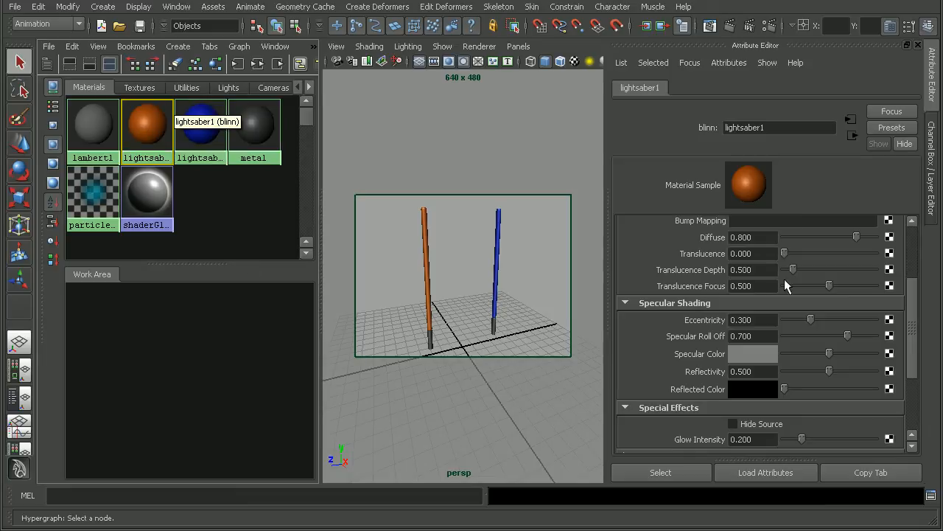
scroll("down", 3)
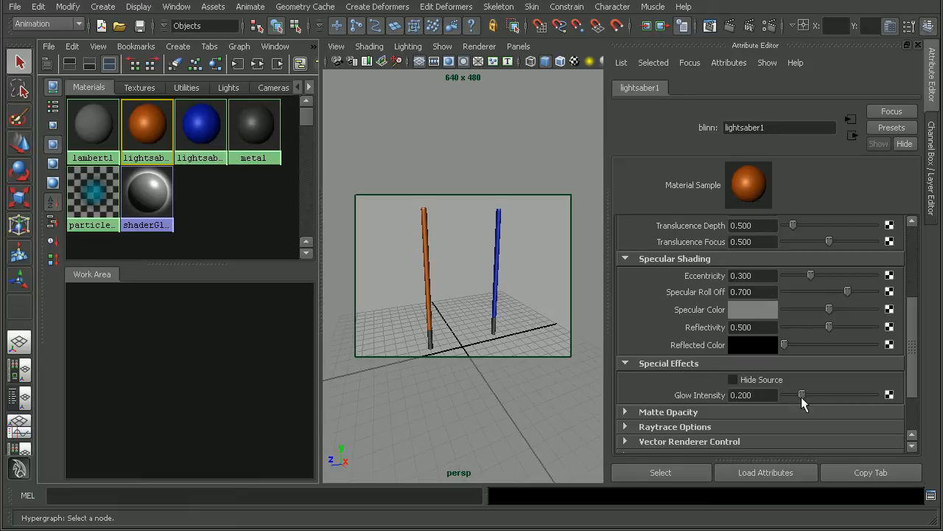
mouse_move(805, 397)
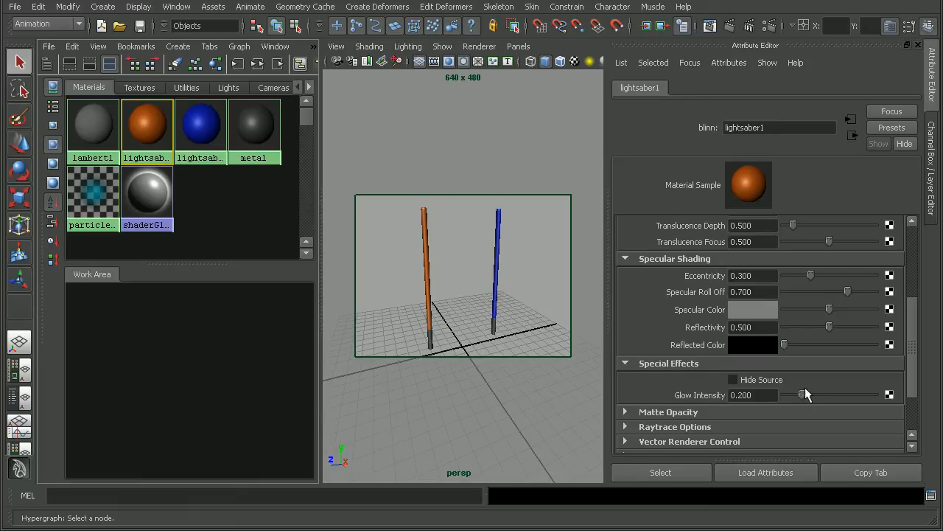
mouse_move(471, 255)
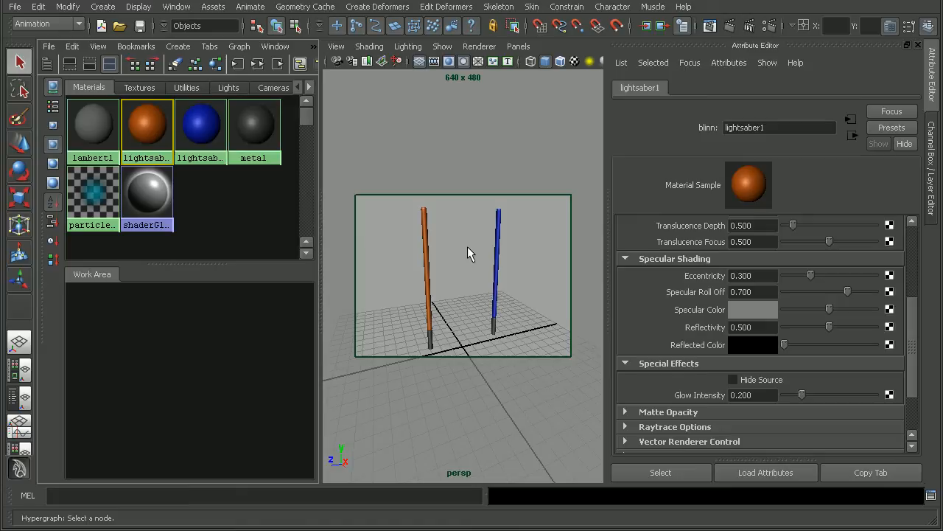
mouse_move(448, 233)
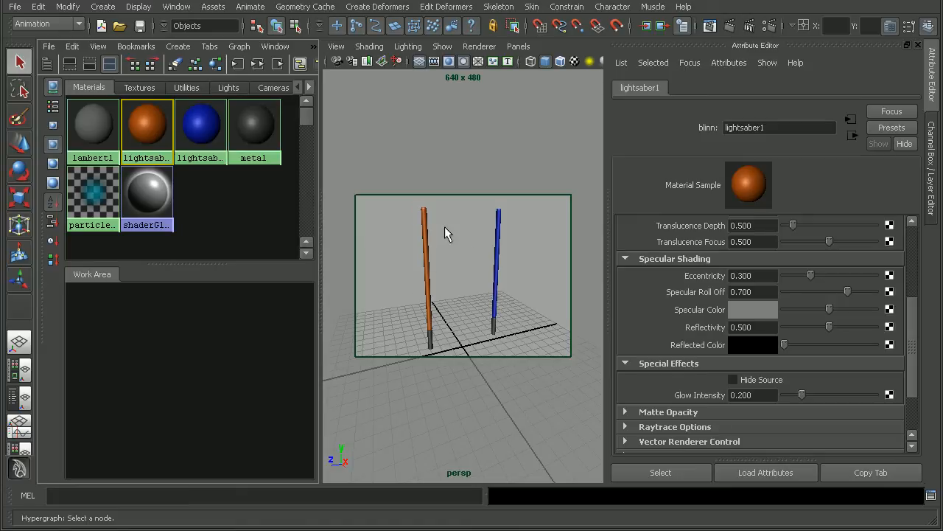
mouse_move(239, 341)
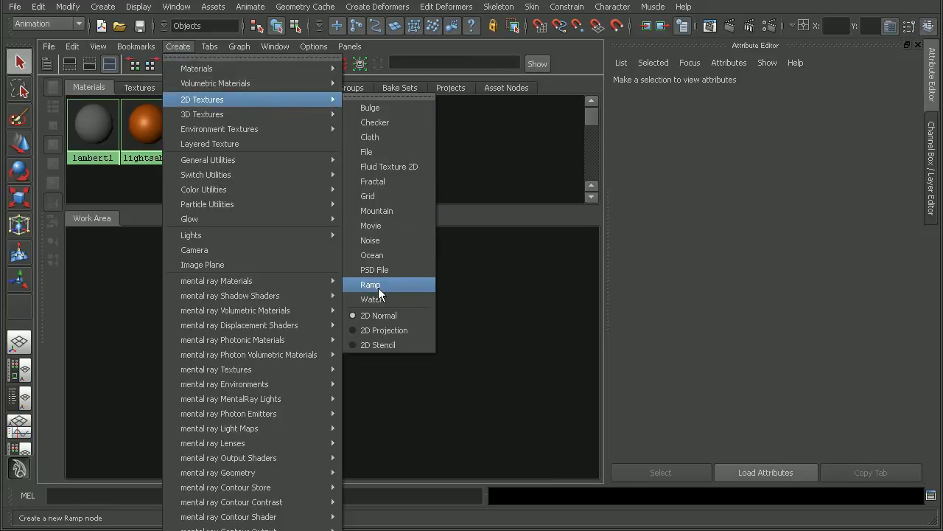
Step: Create a Ramp 2D texture and inspect ramp1's Ramp Attributes
left_click(370, 284)
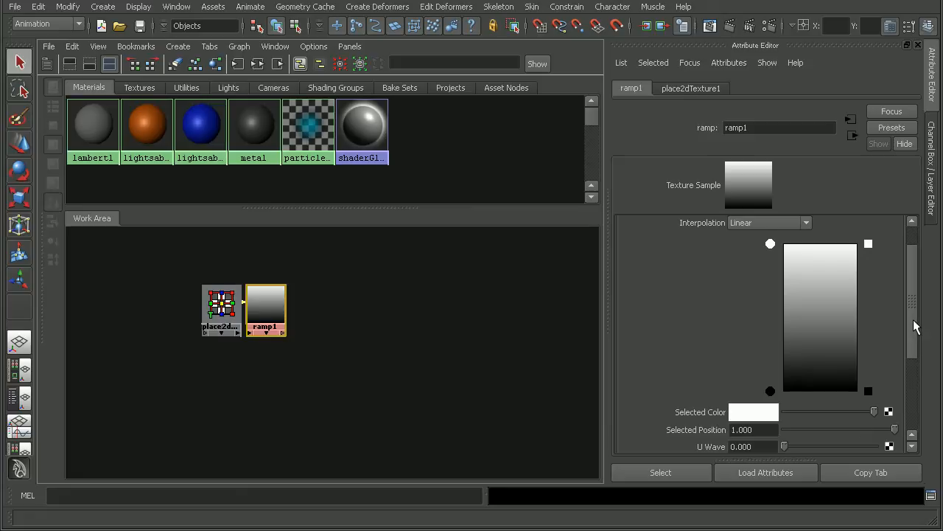
left_click(624, 224)
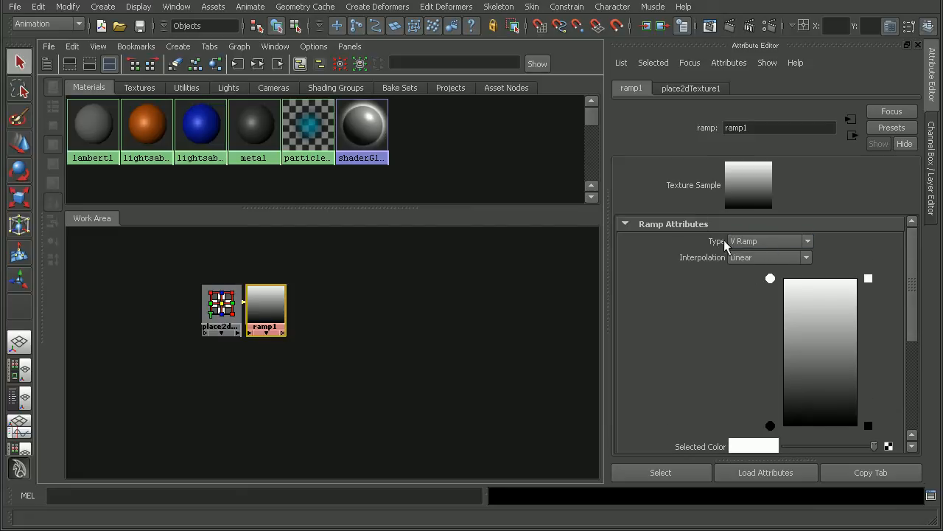
mouse_move(774, 244)
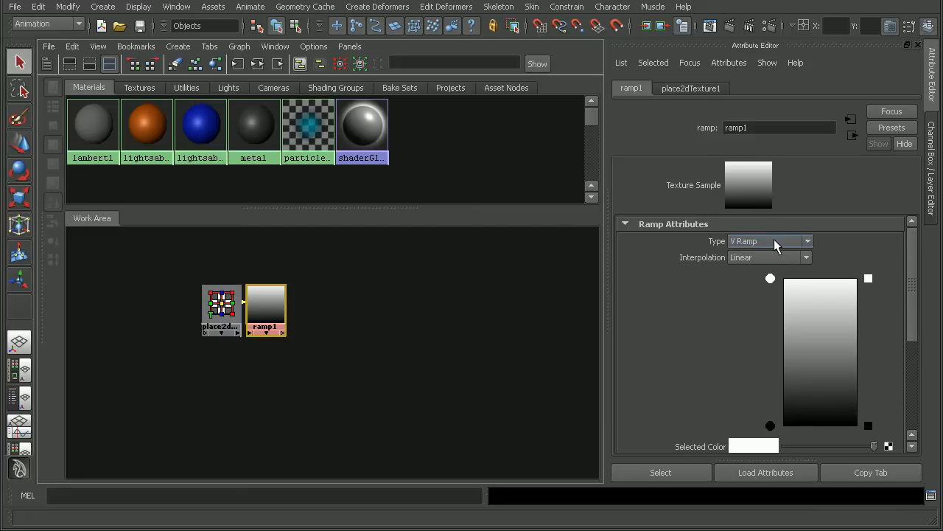
Step: Create a surfaceLuminance node and link its outValue to ramp1's uvCoord.vCoord
left_click(178, 46)
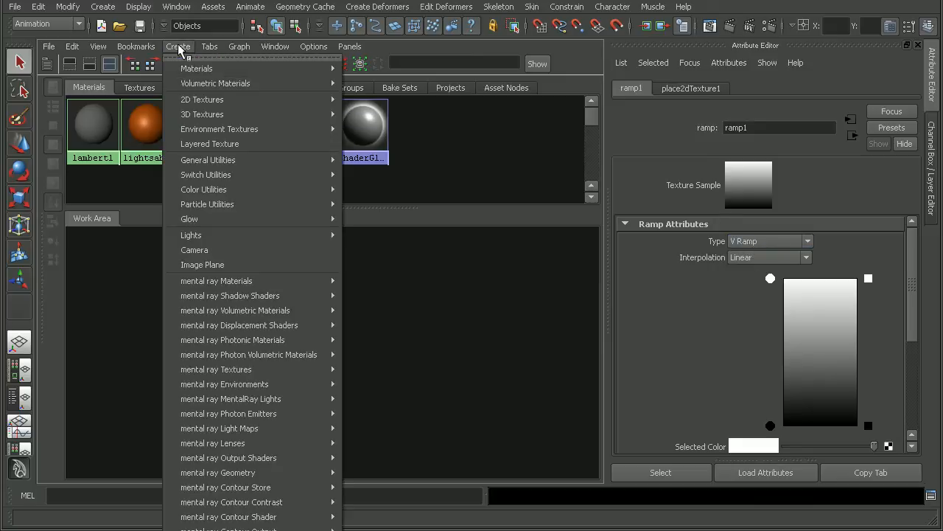
mouse_move(204, 189)
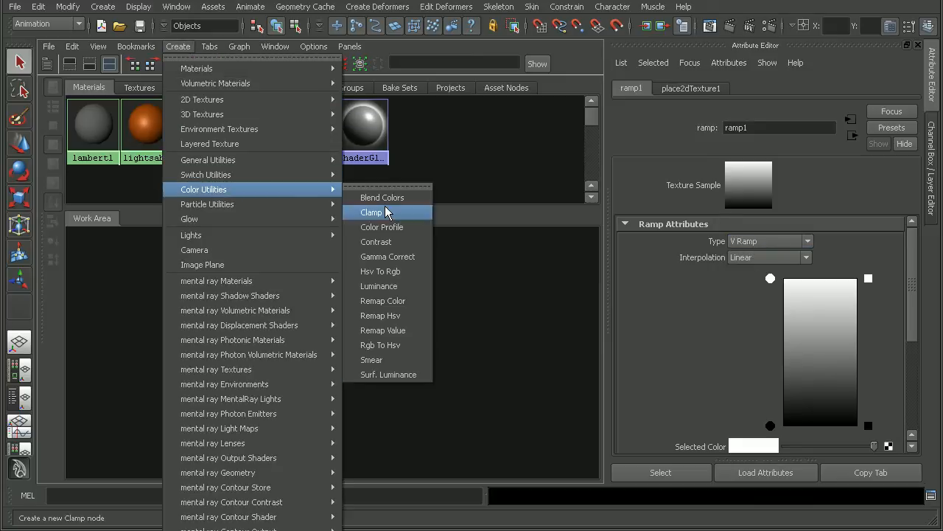
left_click(389, 374)
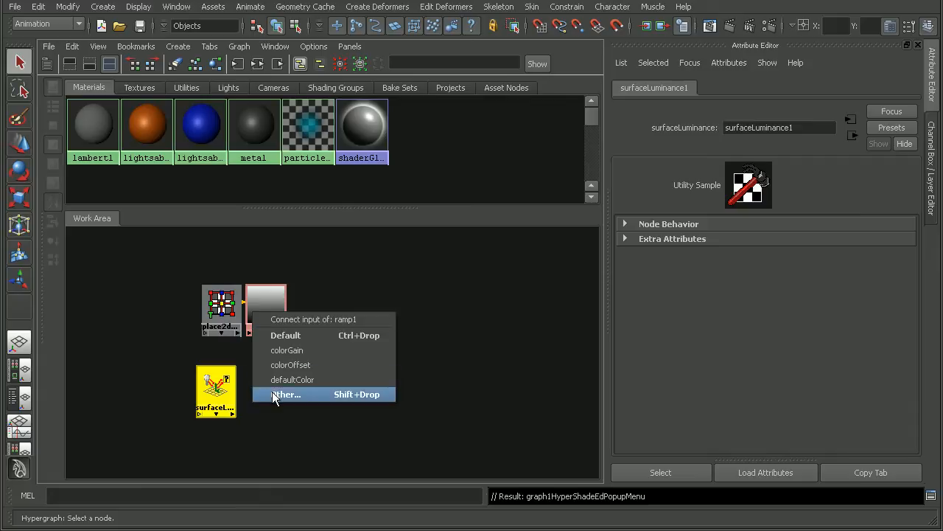
left_click(286, 393)
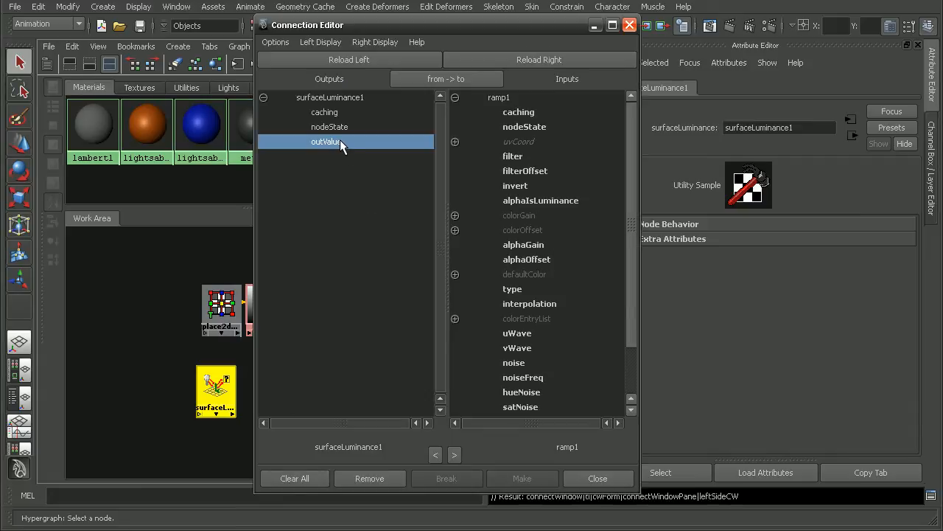
mouse_move(455, 148)
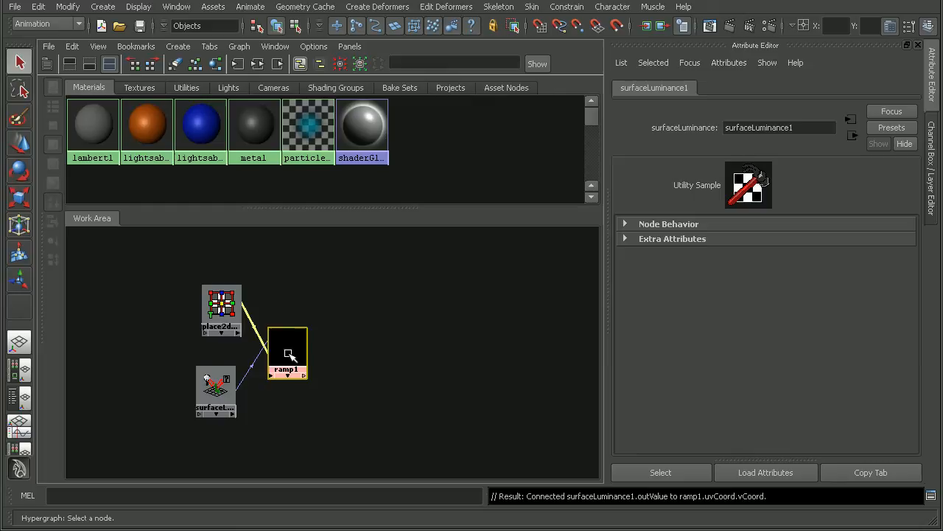
Step: Select ramp1, then reopen the lightsaber1 Blinn to link outAlpha to Glow Intensity
left_click(288, 352)
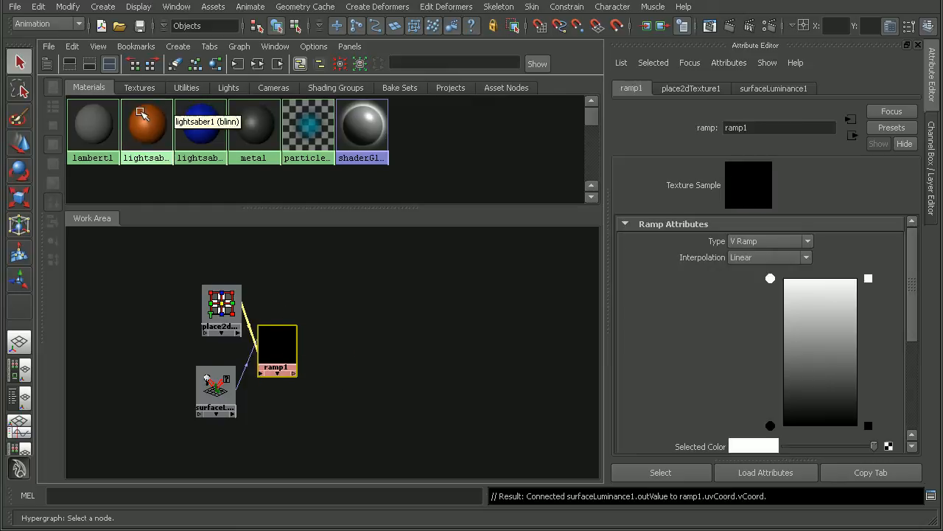
left_click(146, 123)
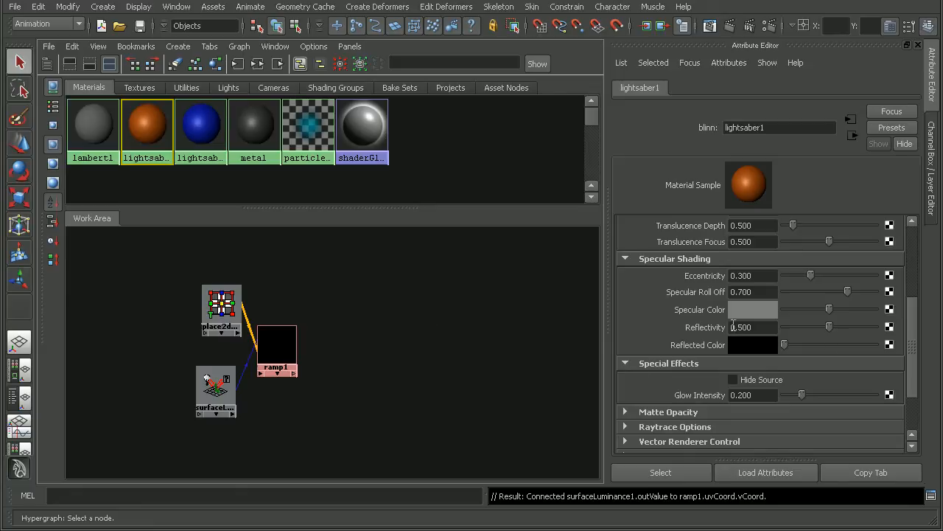
mouse_move(282, 347)
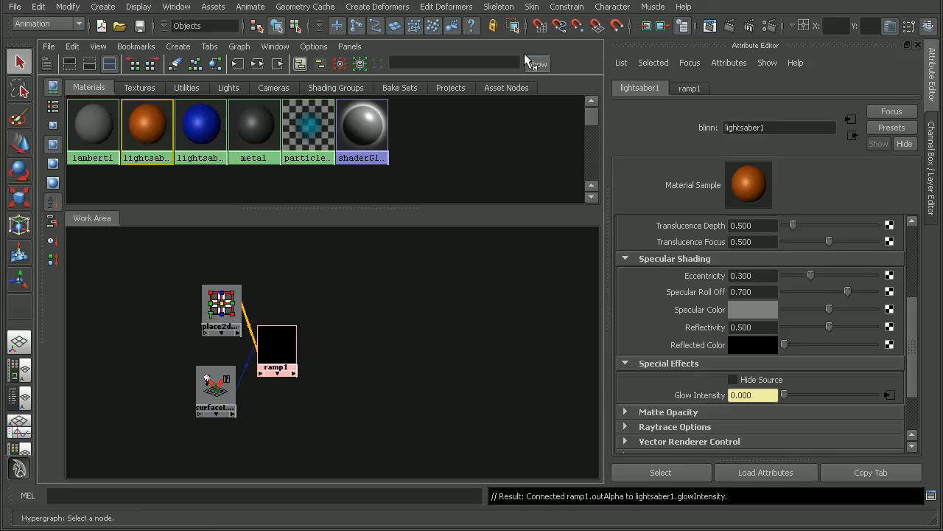
mouse_move(258, 64)
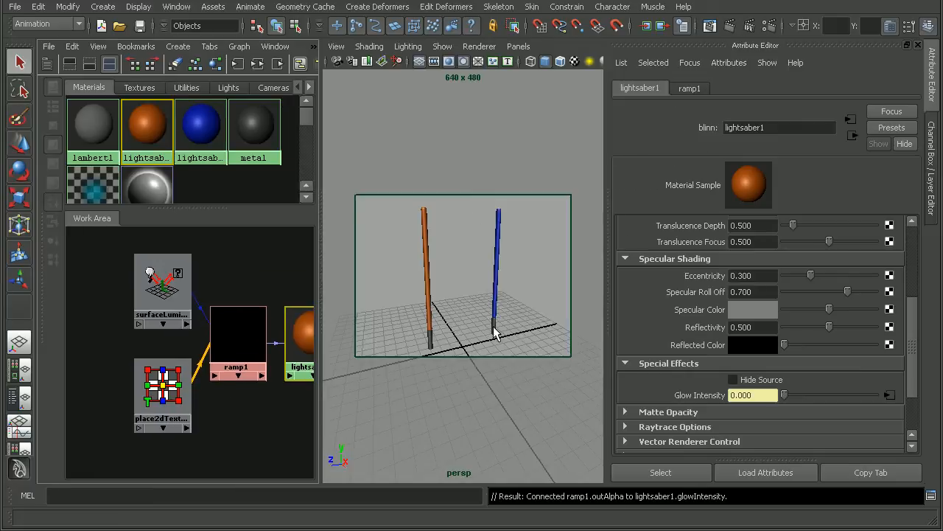
mouse_move(710, 27)
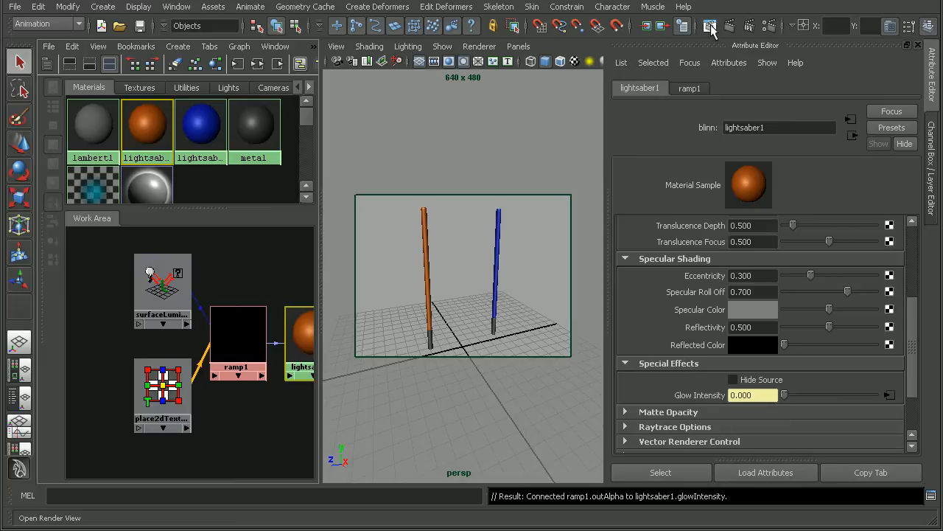
Step: Render the current frame with mental ray to see the ramp-driven orange glow
left_click(710, 26)
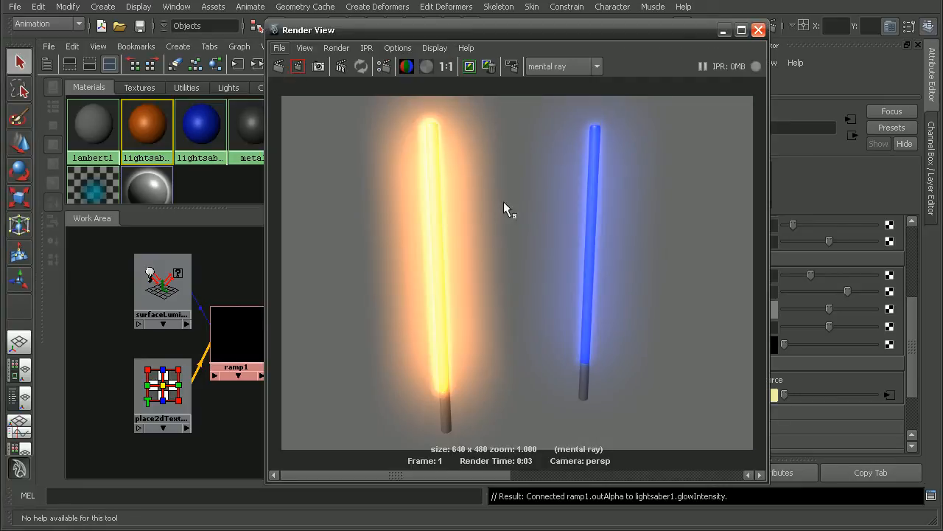
mouse_move(483, 164)
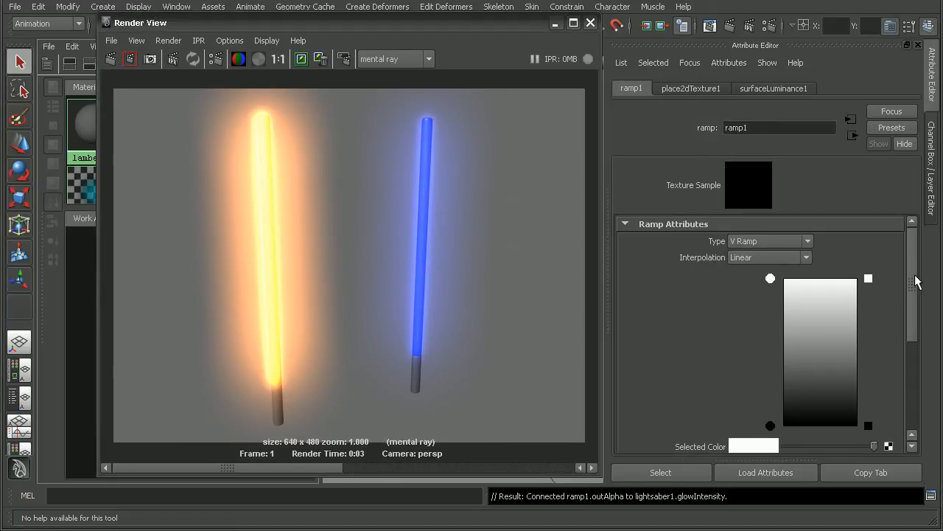
Step: Move ramp1's black colour entry up to position 0.74
scroll("down", 3)
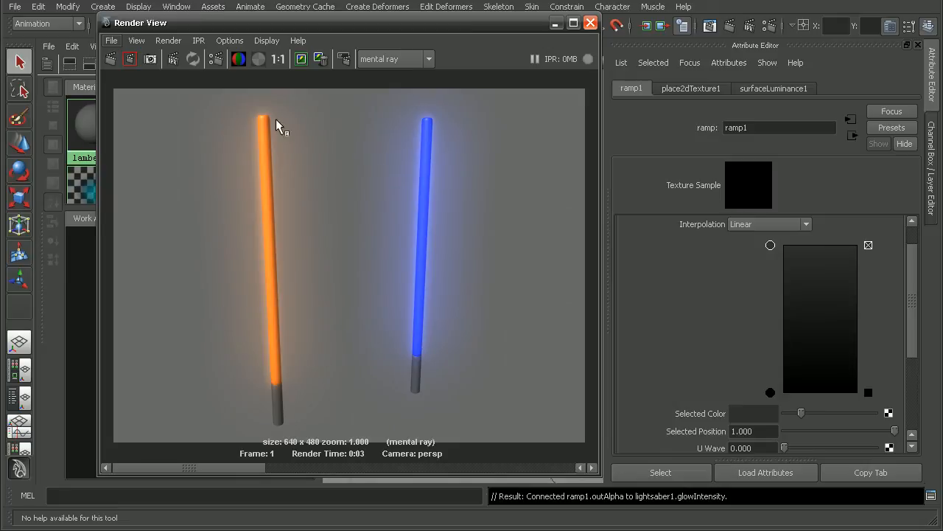
mouse_move(279, 375)
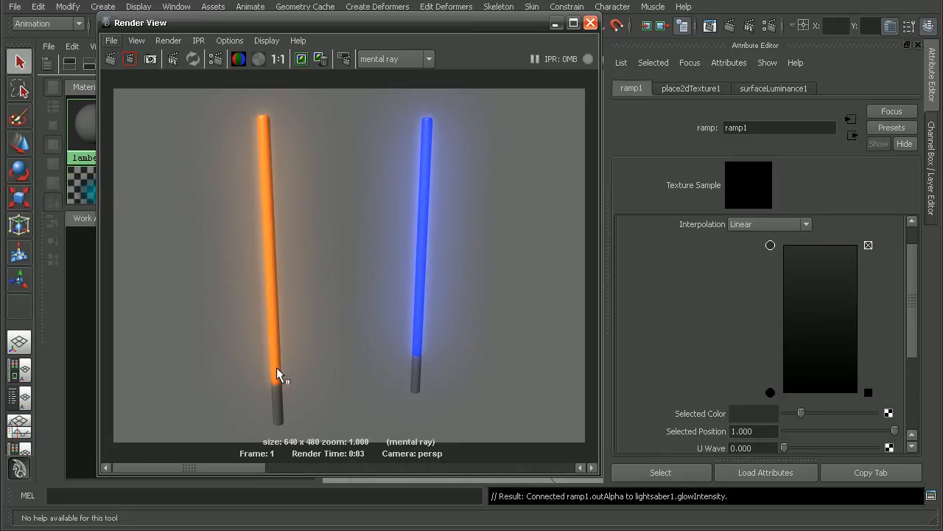
mouse_move(811, 418)
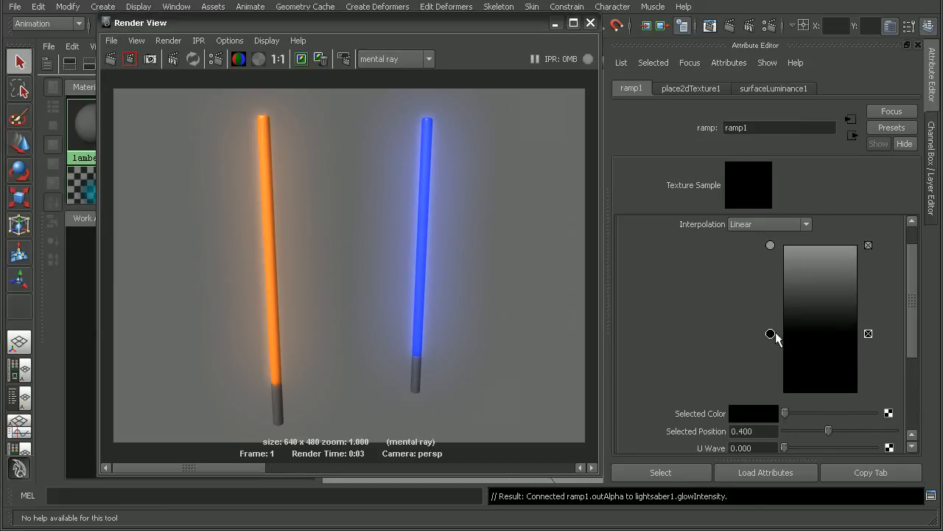
left_click_drag(770, 334, 770, 282)
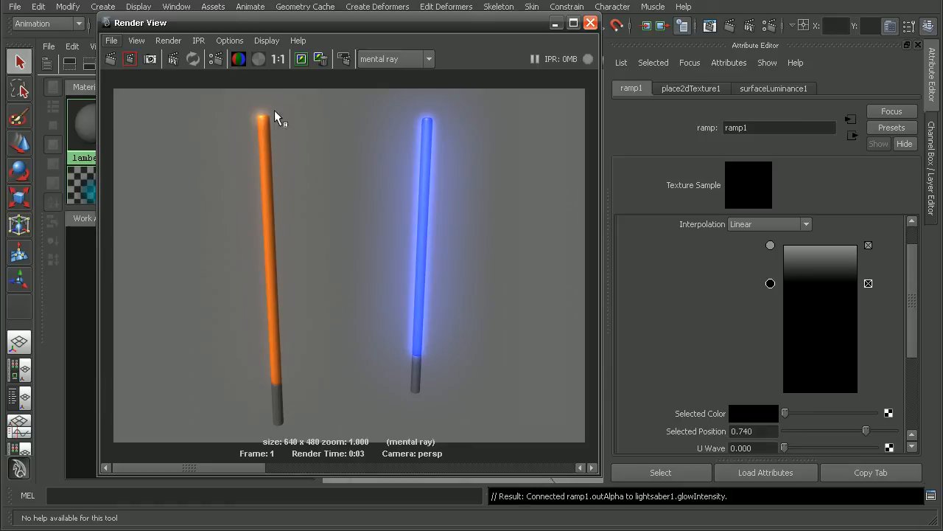
mouse_move(923, 341)
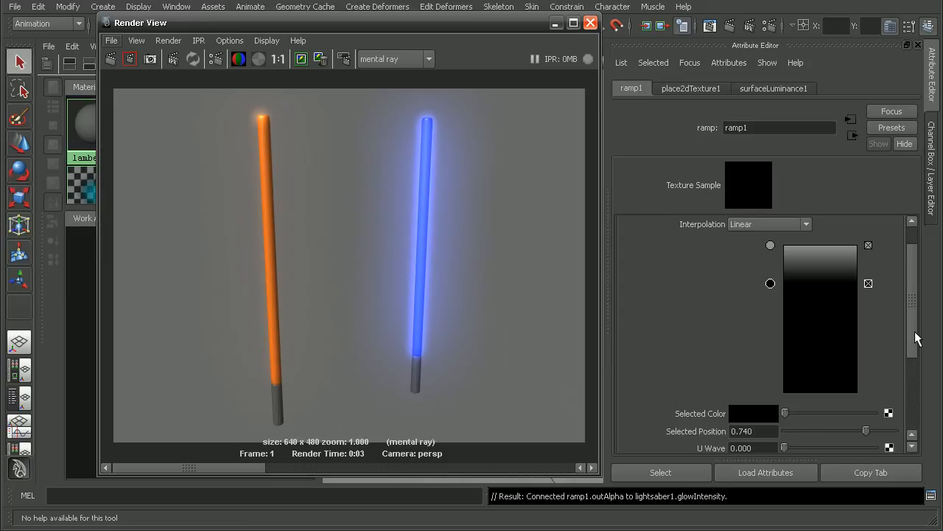
scroll("down", 3)
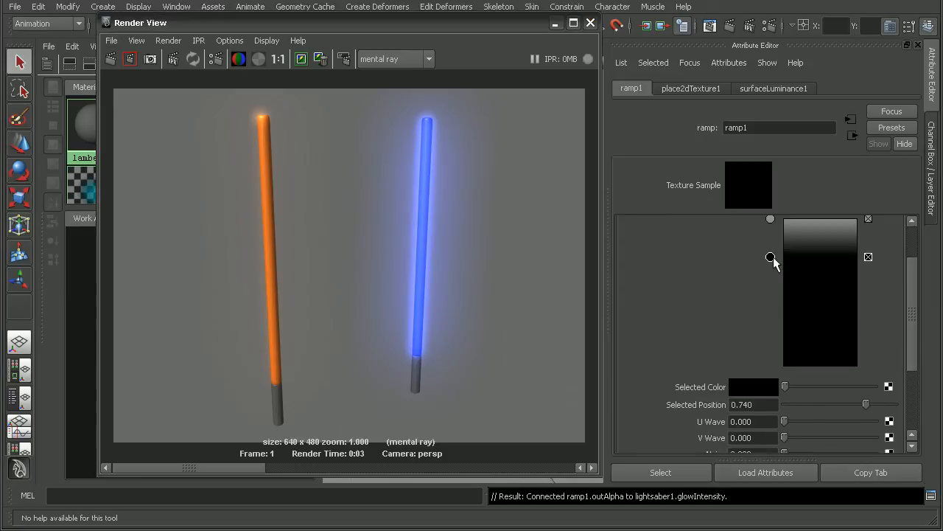
scroll("down", 3)
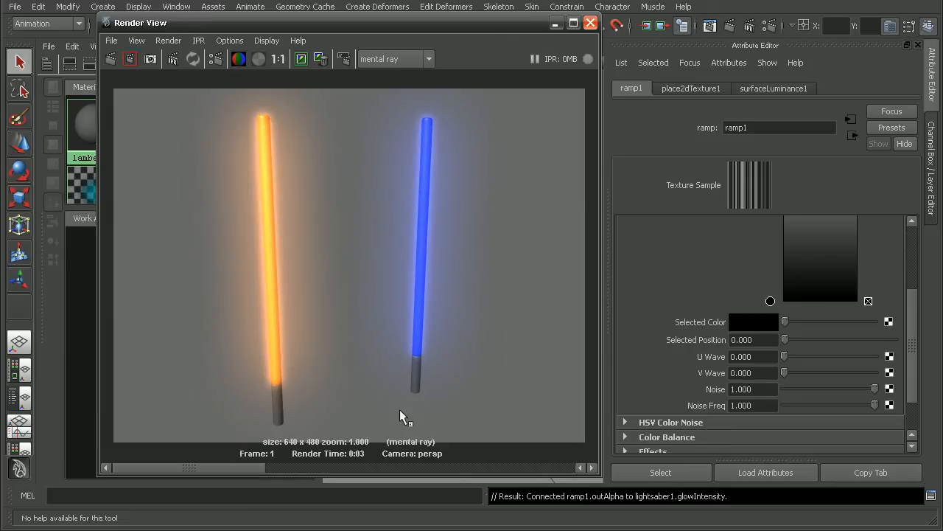
mouse_move(411, 423)
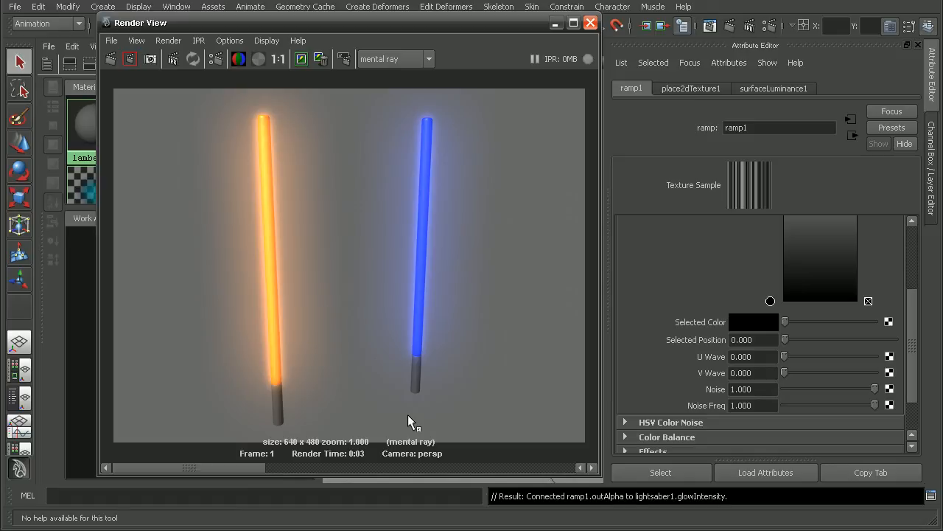
mouse_move(422, 386)
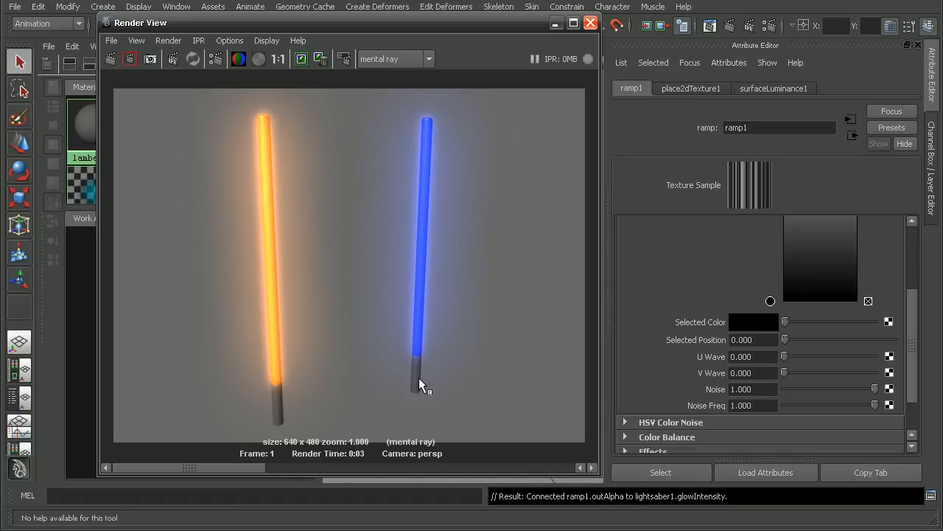